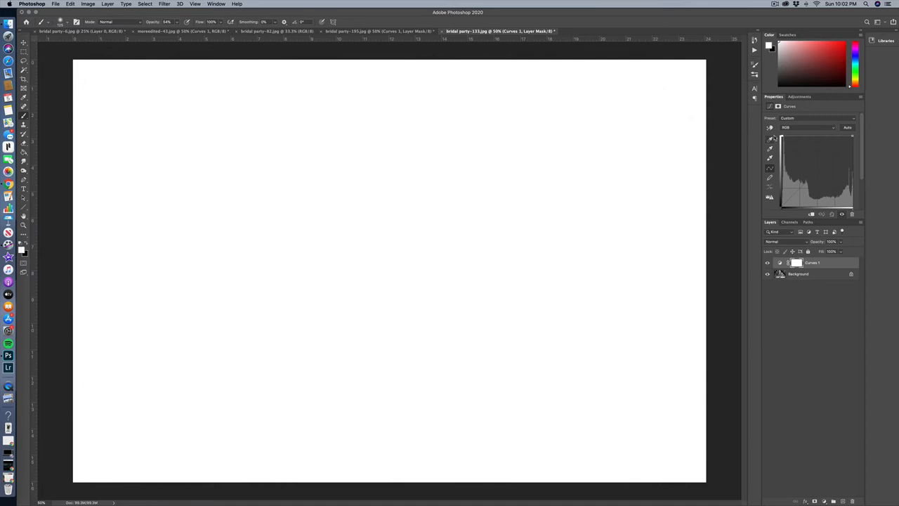
{"action": "mouse_move", "coordinate": [779, 191]}
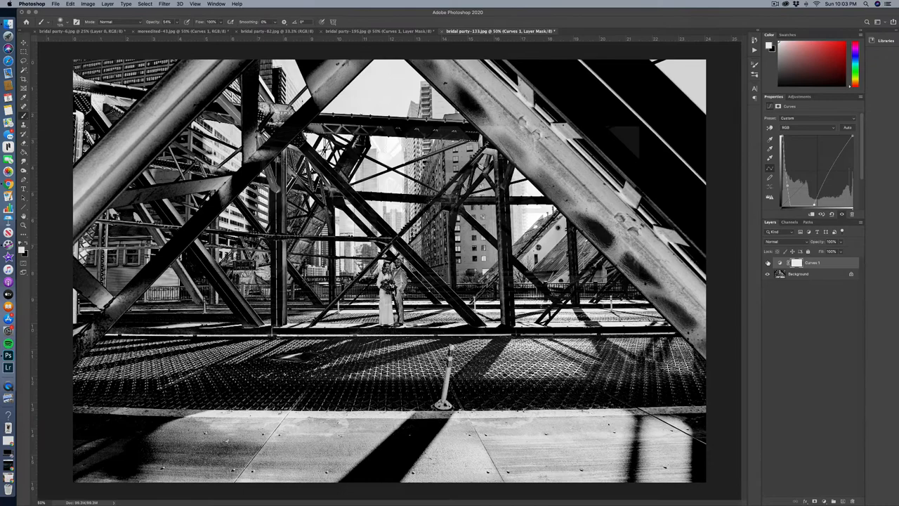
Switch to the bouquet photo document.
{"action": "left_click", "coordinate": [379, 31]}
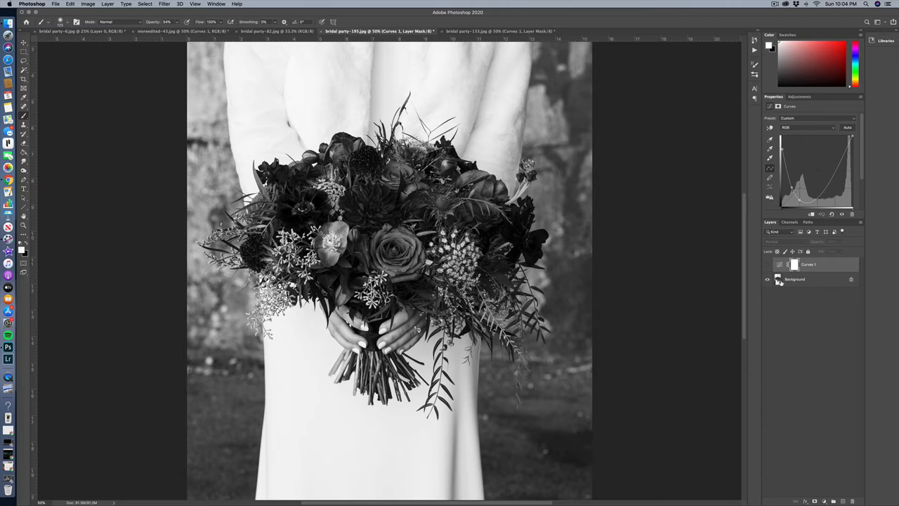
Add a new Curves adjustment layer and bend its curve to solarize the bouquet.
{"action": "left_click", "coordinate": [767, 264]}
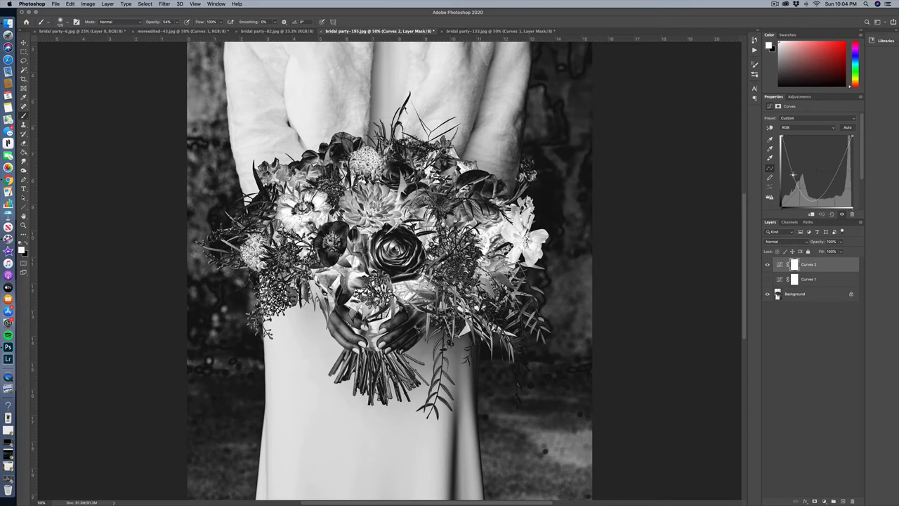
{"action": "left_click_drag", "start_coordinate": [846, 147], "coordinate": [852, 146]}
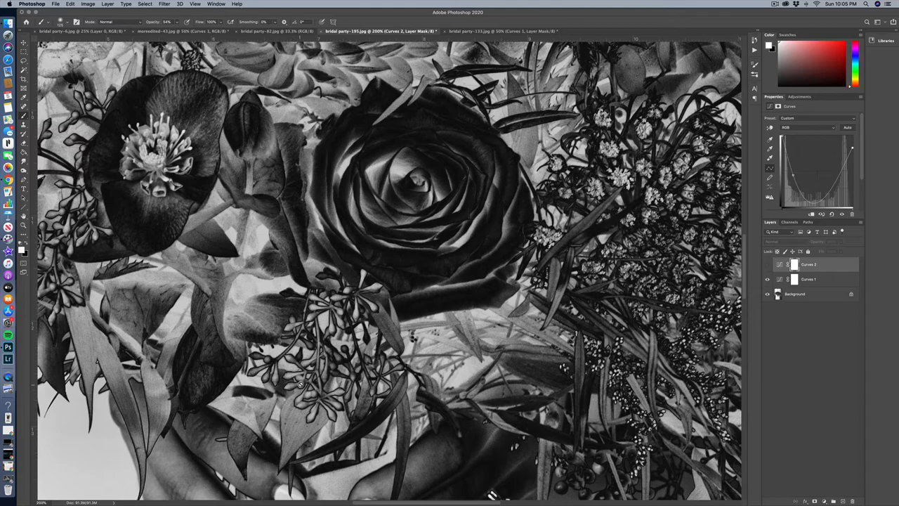
Switch to the moreedited-43 color portrait document.
{"action": "left_click", "coordinate": [172, 31]}
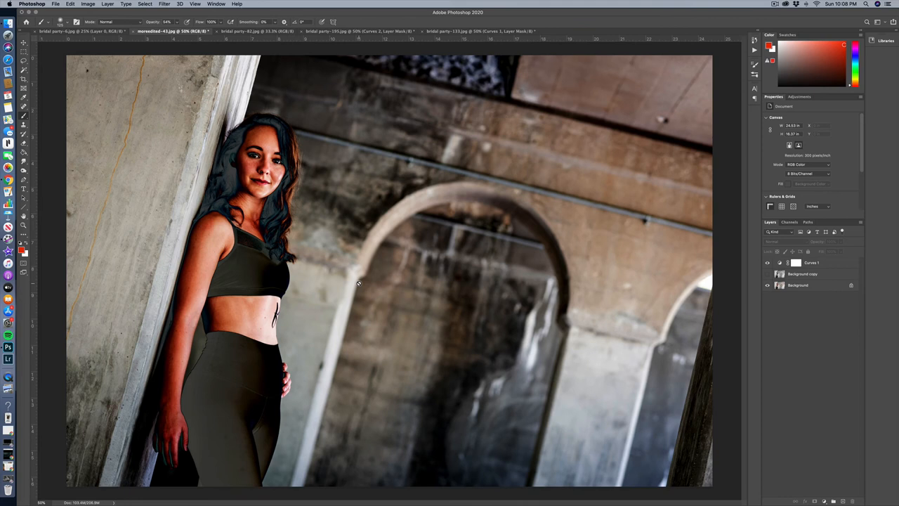
{"action": "mouse_move", "coordinate": [362, 285]}
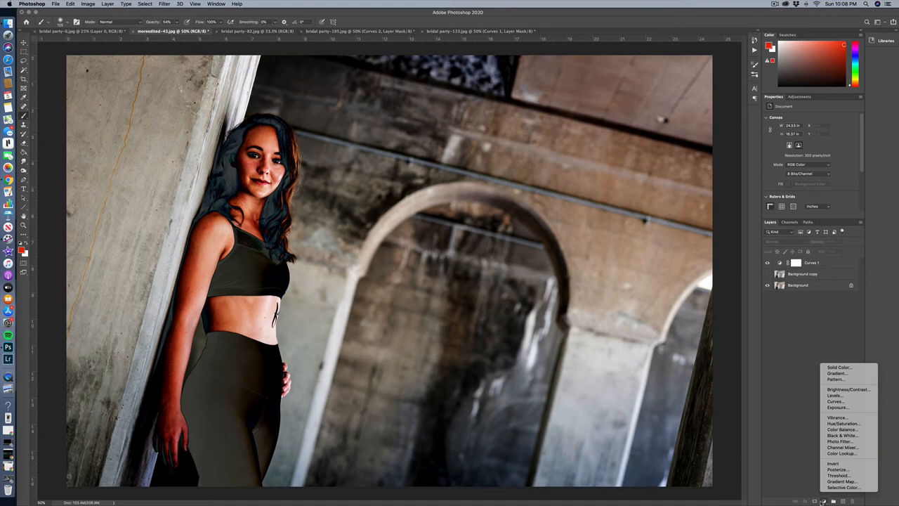
Add a Hue/Saturation adjustment layer and lower the portrait's saturation.
{"action": "left_click", "coordinate": [841, 424]}
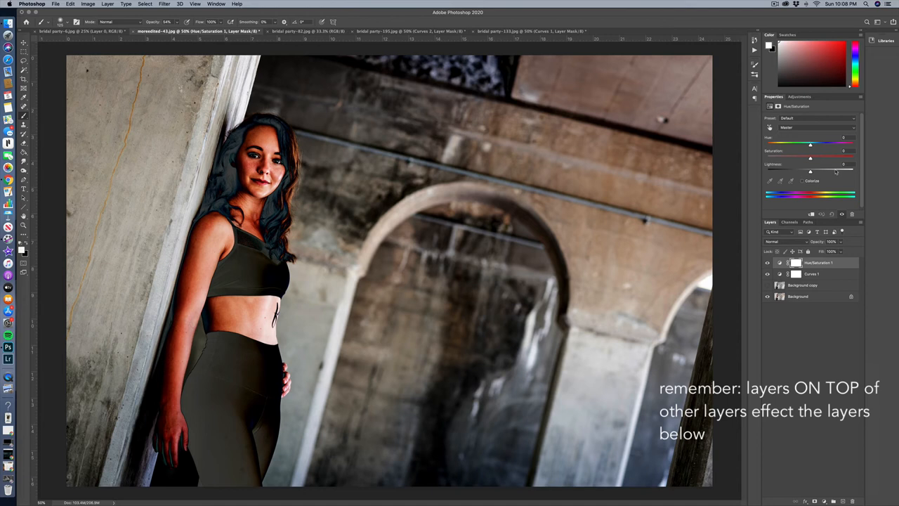
{"action": "left_click_drag", "start_coordinate": [810, 157], "coordinate": [799, 157]}
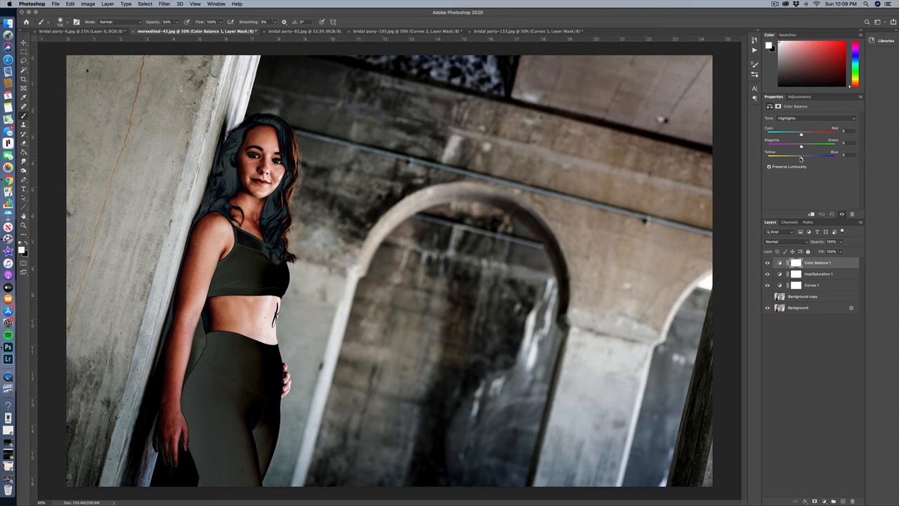
Deselect the adjustment layers and open the list of adjustment layer types.
{"action": "left_click", "coordinate": [815, 117]}
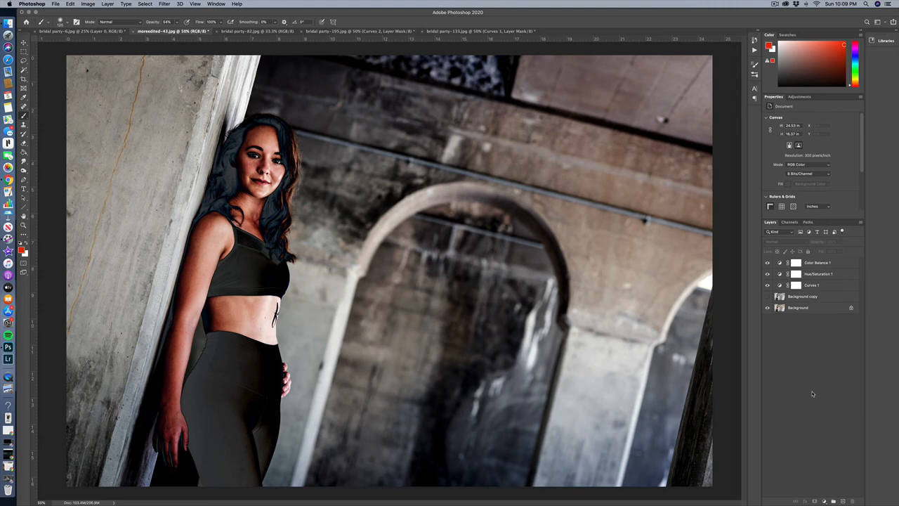
{"action": "mouse_move", "coordinate": [767, 266]}
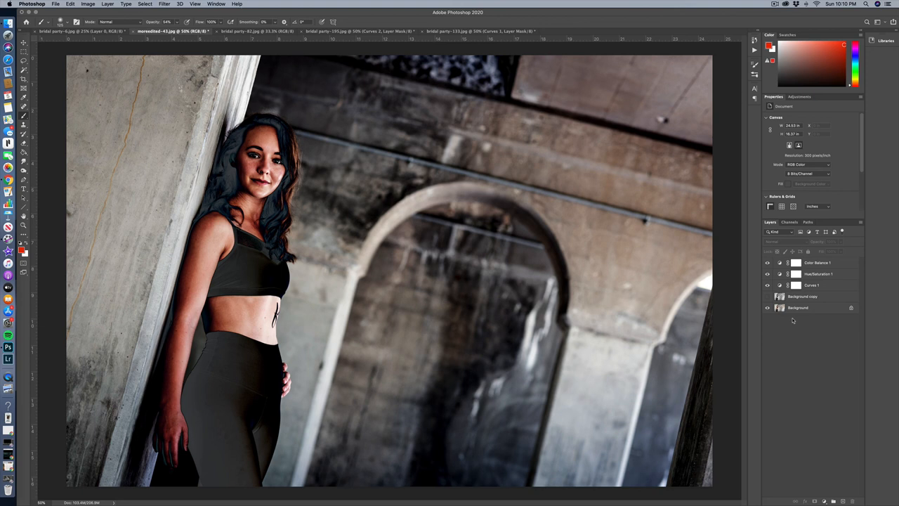
{"action": "left_click", "coordinate": [824, 500]}
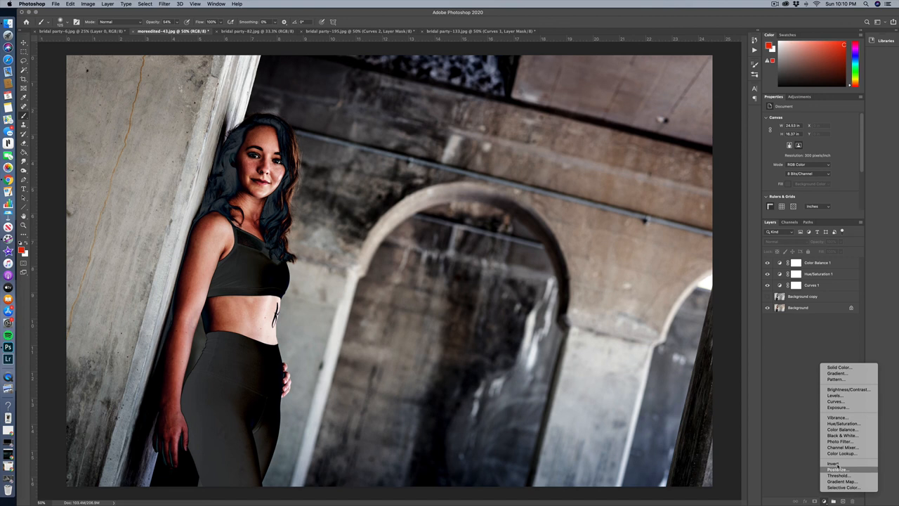